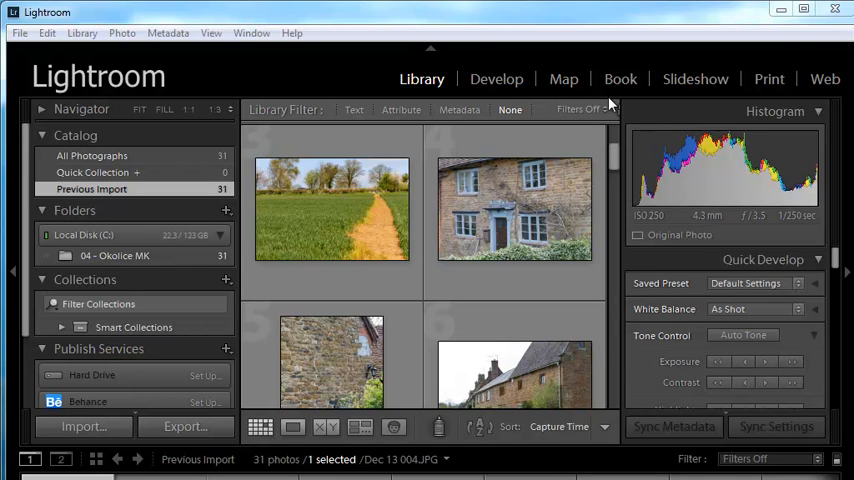
{"action": "mouse_move", "coordinate": [610, 106]}
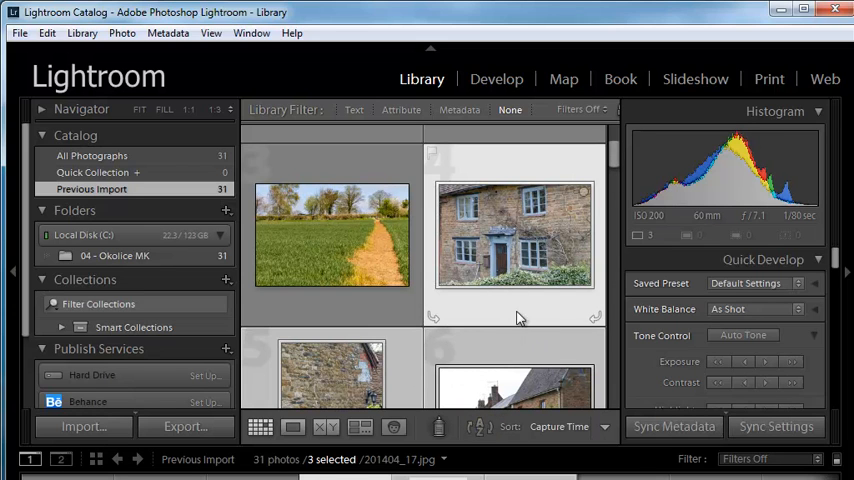
{"action": "mouse_move", "coordinate": [790, 265]}
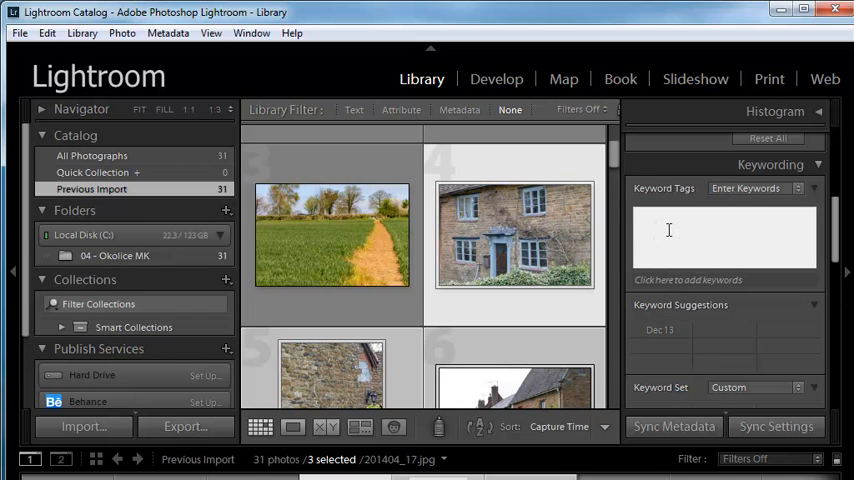
- Type the keywords chilterns, buckinghamshire and bucks for the three selected photos
{"action": "type", "text": "chilterns"}
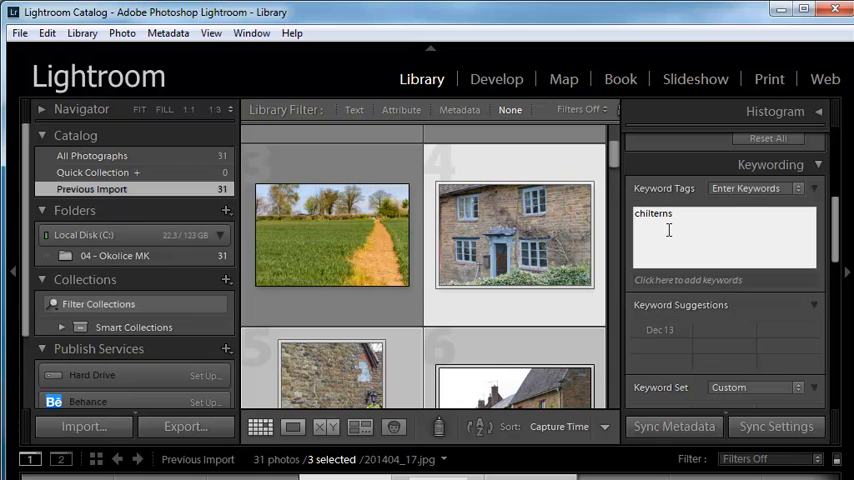
{"action": "type", "text": ","}
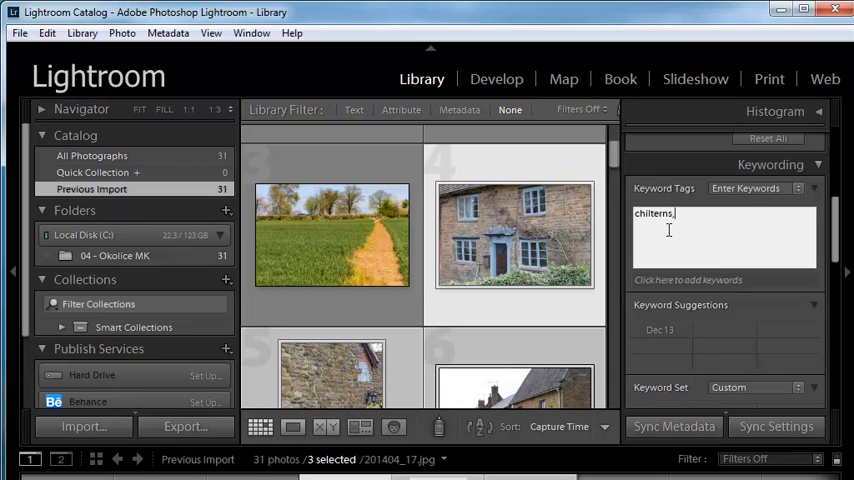
{"action": "type", "text": "bucingh"}
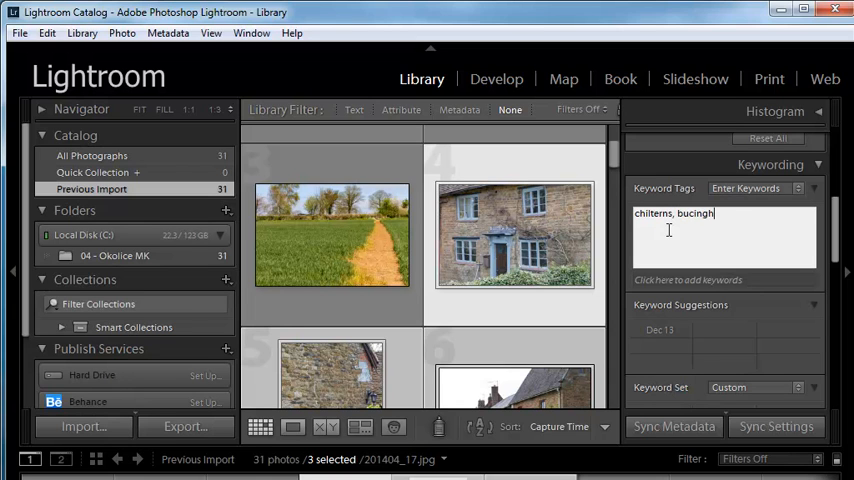
{"action": "type", "text": "amshire"}
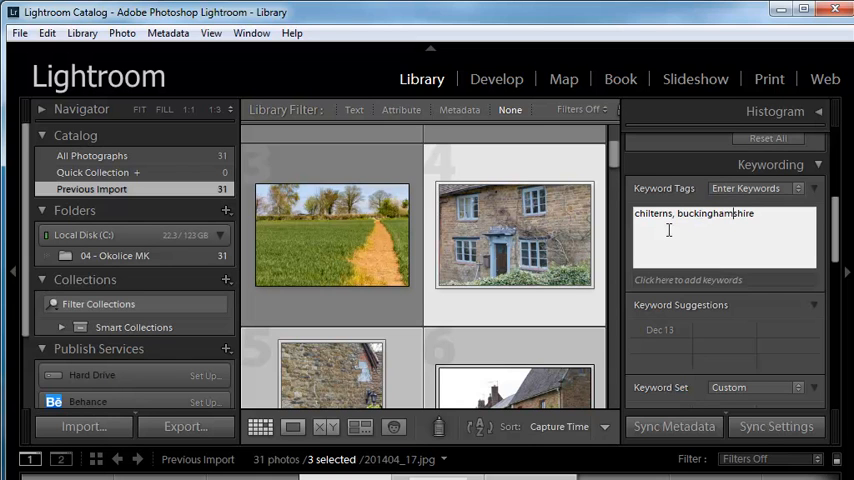
{"action": "type", "text": ", bucks, chilterns"}
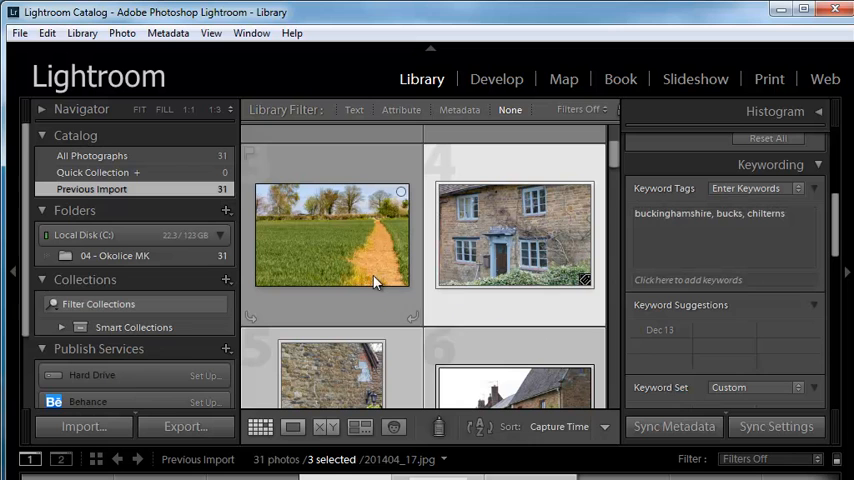
{"action": "mouse_move", "coordinate": [333, 252]}
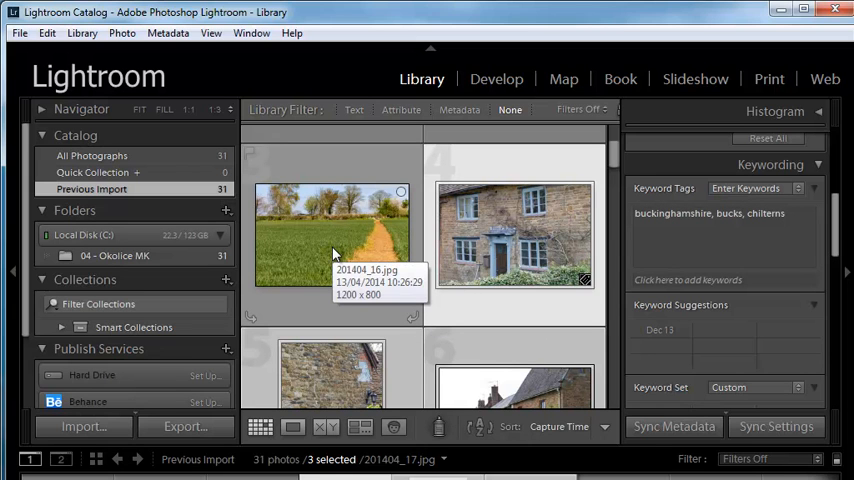
{"action": "mouse_move", "coordinate": [825, 232]}
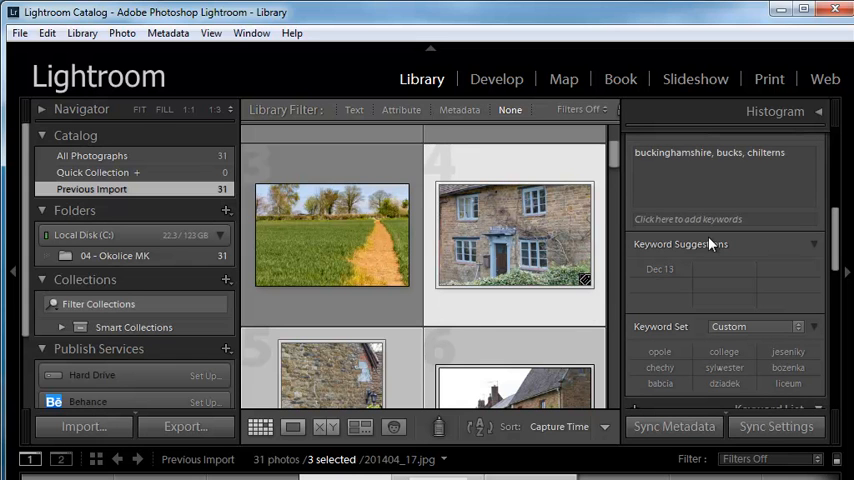
{"action": "mouse_move", "coordinate": [616, 155]}
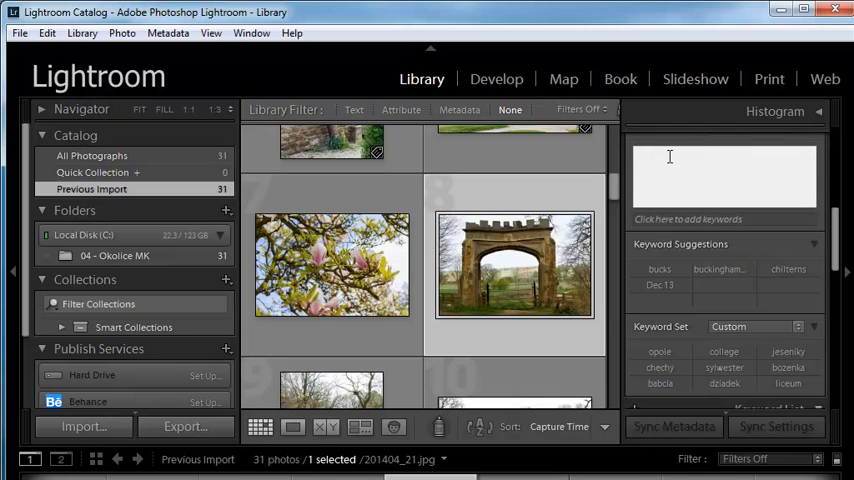
- Enter buckinghamshire and bucks as keywords for the stone archway photo
{"action": "type", "text": "buckinghamshire"}
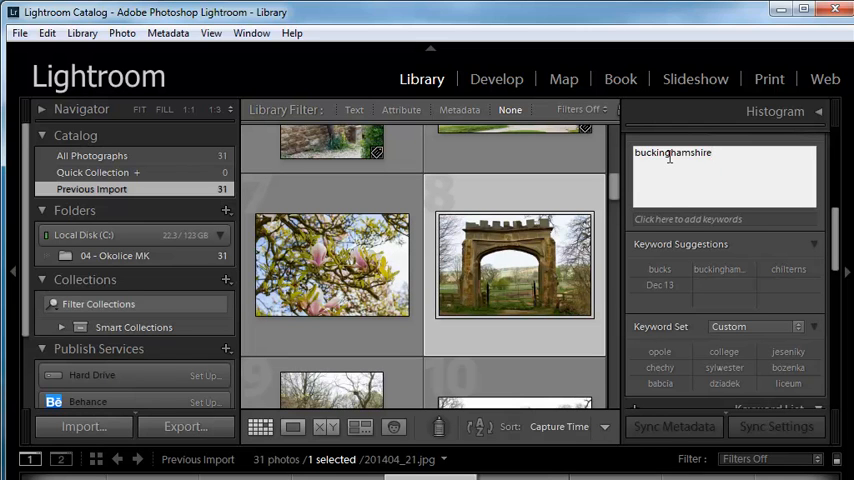
{"action": "type", "text": ", bucks"}
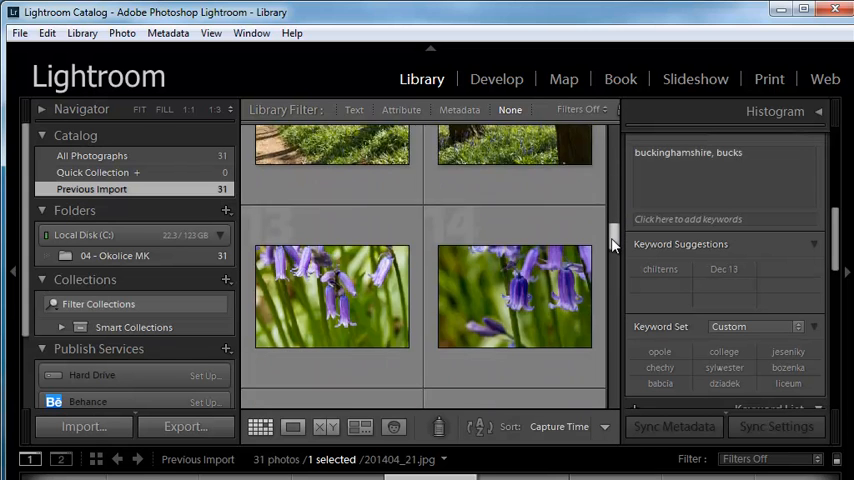
- Apply the chilterns suggestion to the bluebell photos and the Knightley Way sign
{"action": "scroll", "scroll_direction": "down", "scroll_amount": 3}
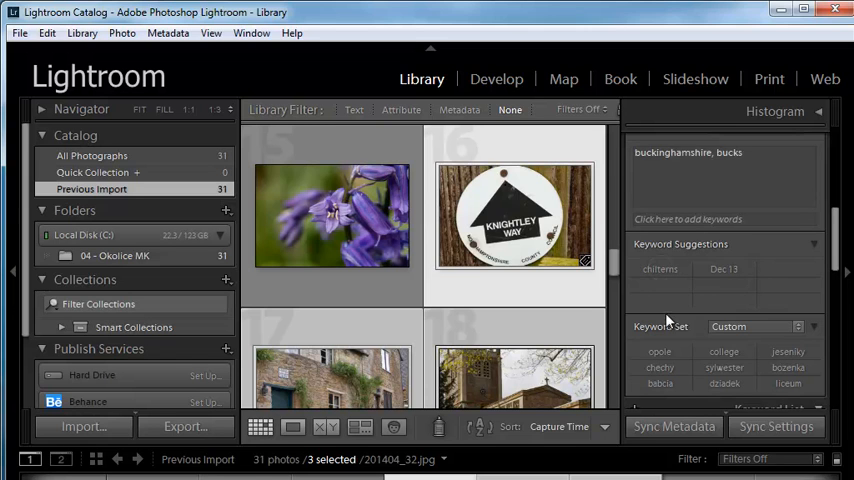
{"action": "left_click", "coordinate": [659, 268]}
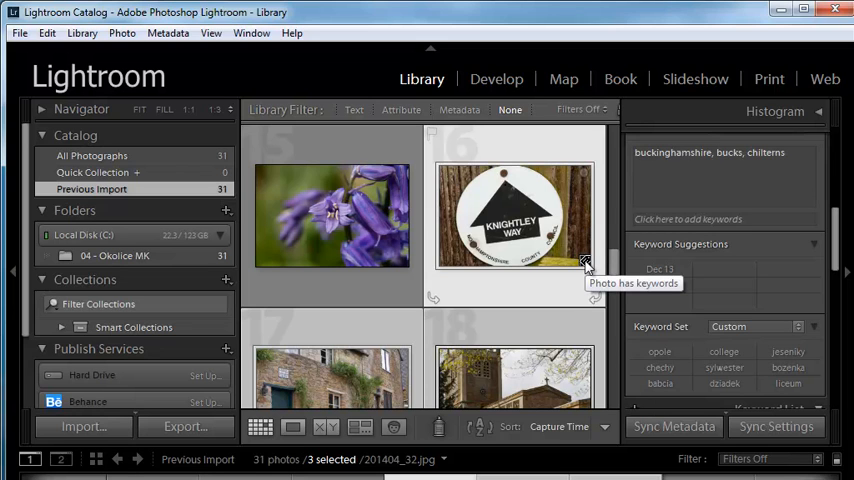
{"action": "mouse_move", "coordinate": [325, 230]}
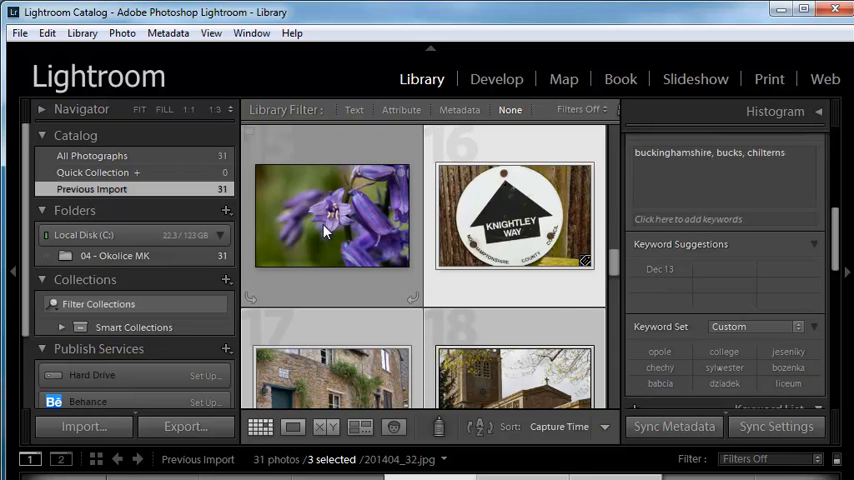
- Select only the Knightley Way sign photo and add keywords macro, trail
{"action": "left_click", "coordinate": [514, 215]}
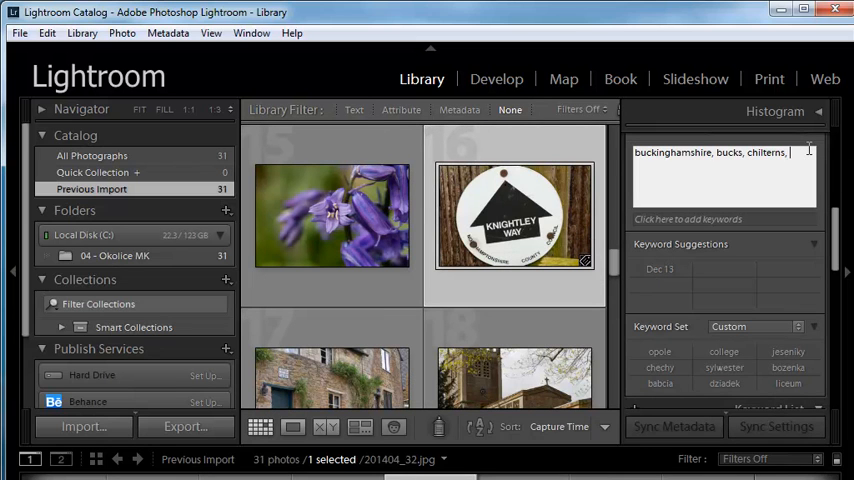
{"action": "type", "text": "macro"}
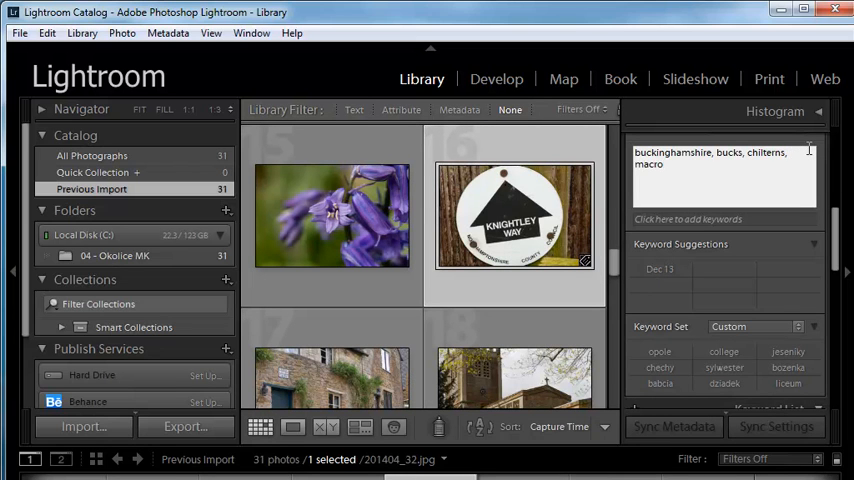
{"action": "type", "text": ","}
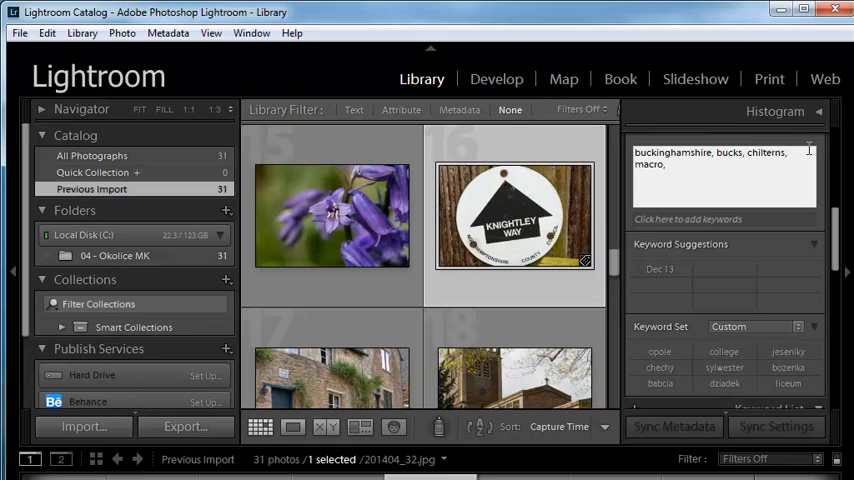
{"action": "type", "text": "trail*"}
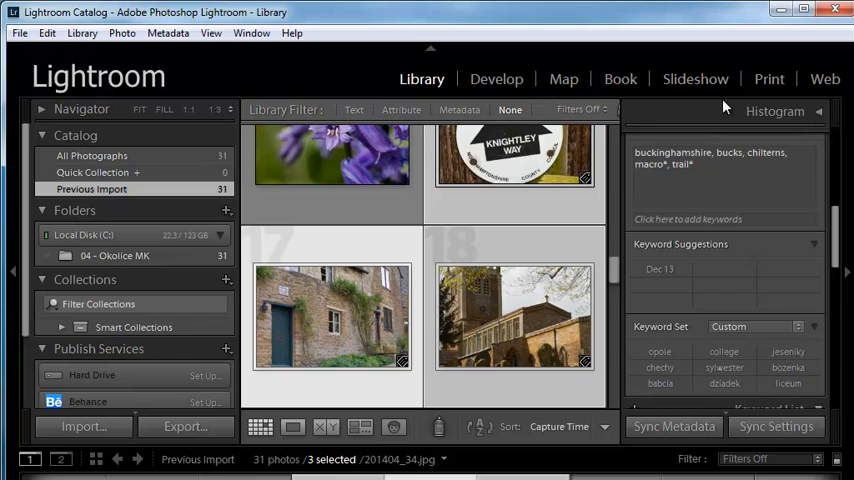
{"action": "mouse_move", "coordinate": [515, 176]}
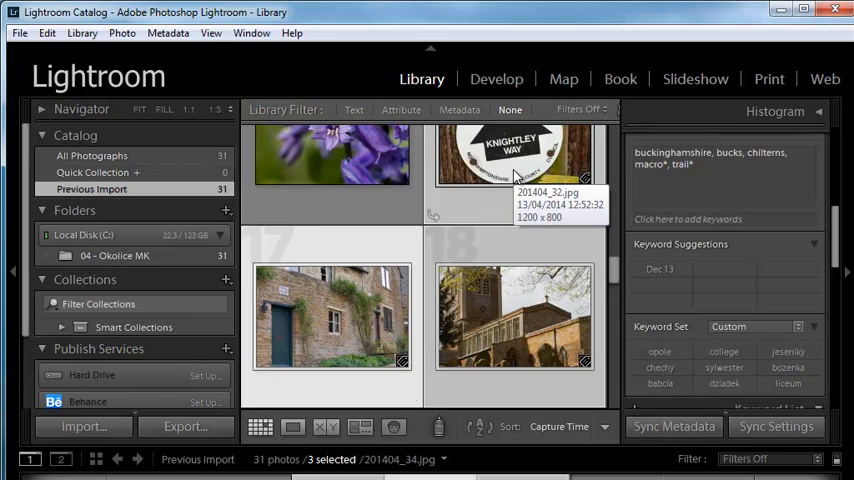
{"action": "mouse_move", "coordinate": [507, 325]}
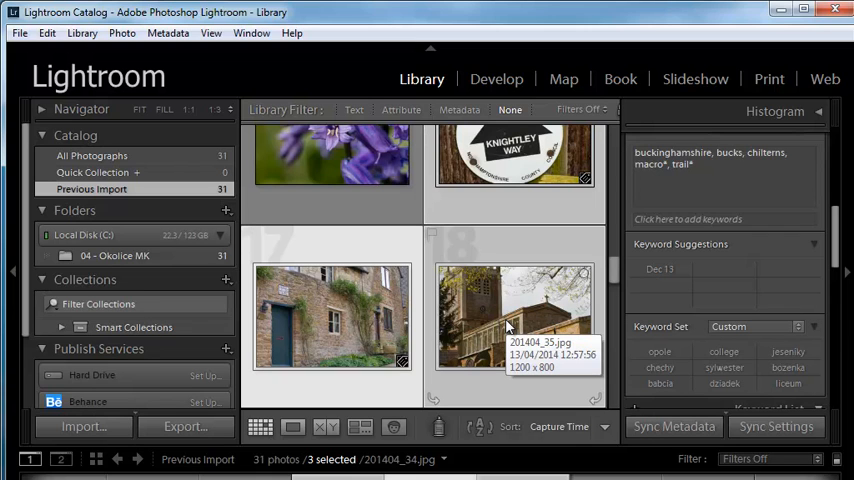
- Select the stone house, church and sign photos in the Keywording panel
{"action": "left_click", "coordinate": [695, 178]}
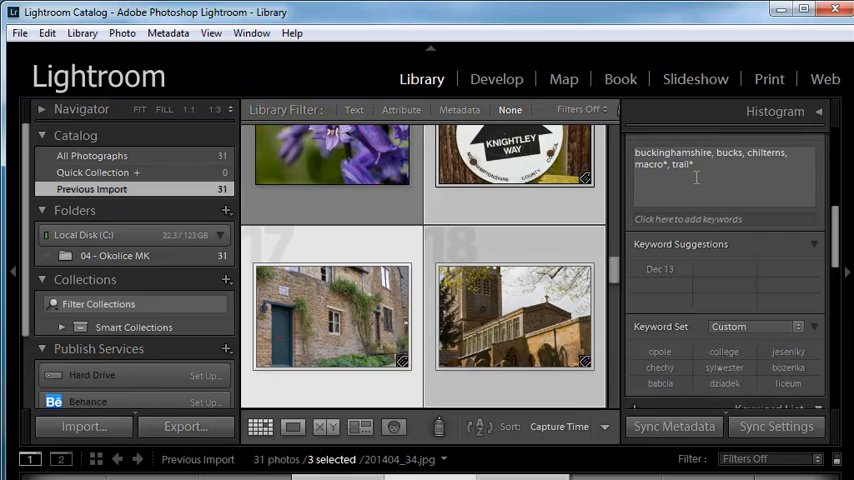